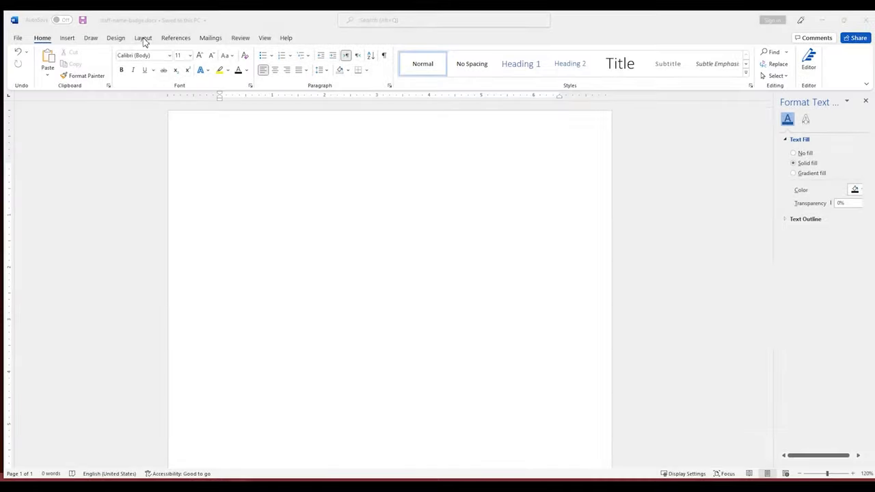
# - In Page Setup, set the paper to 3 × 1 inch, landscape, with zero margins
pyautogui.click(143, 37)
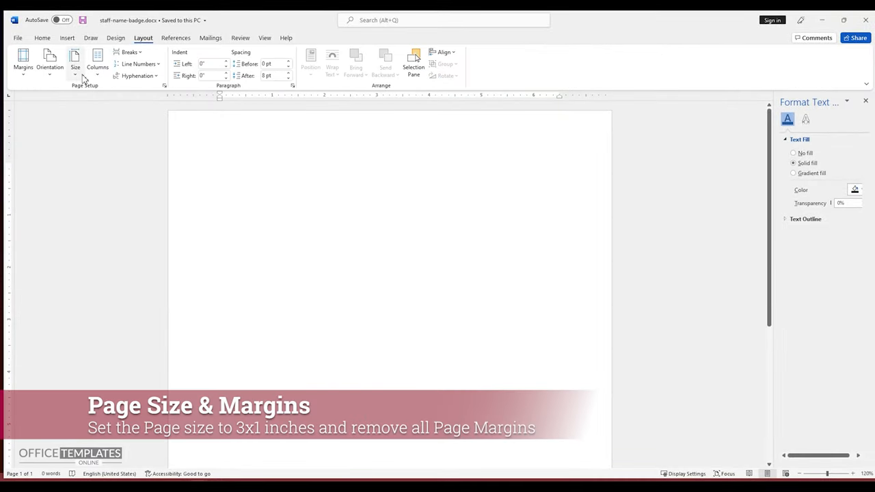
pyautogui.click(75, 64)
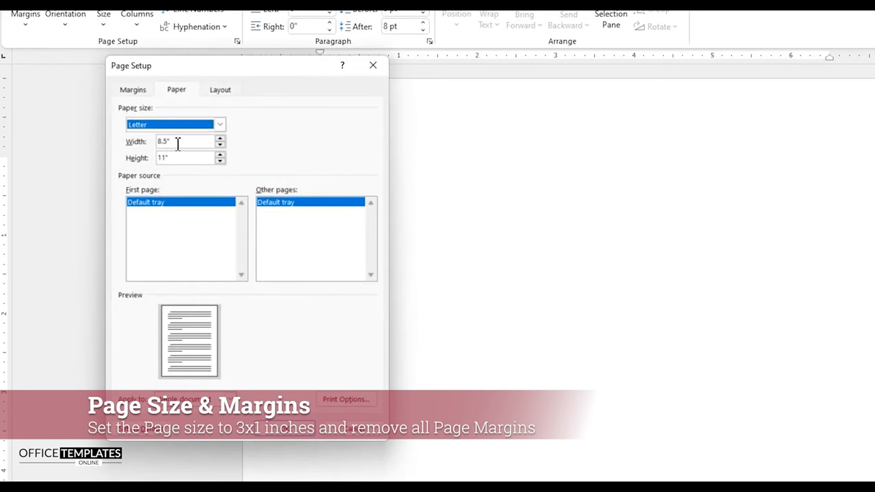
pyautogui.write('3')
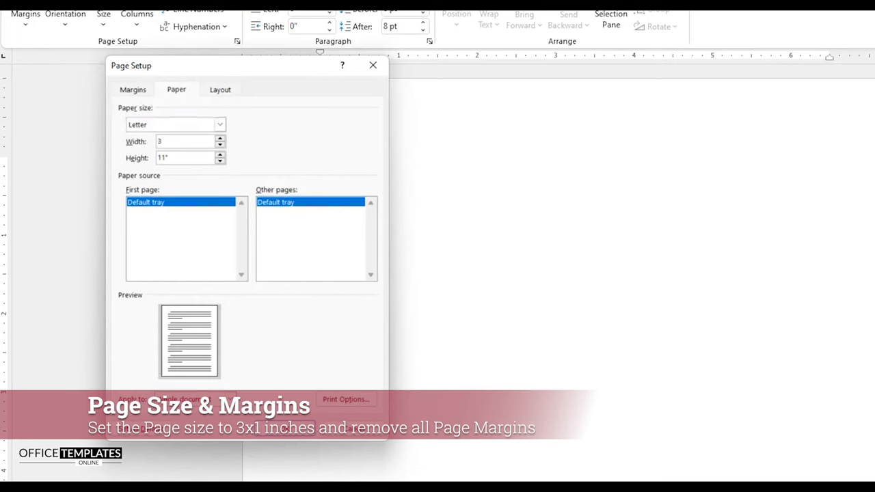
pyautogui.write('1')
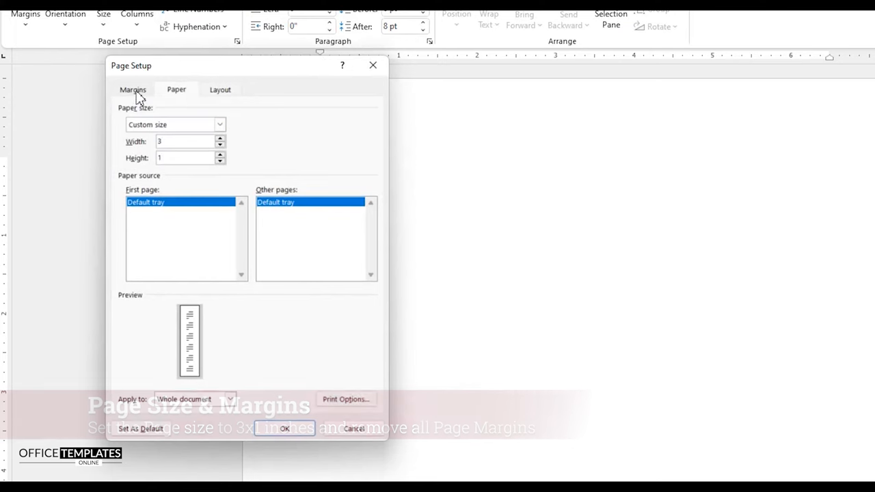
pyautogui.click(132, 89)
pyautogui.write('0')
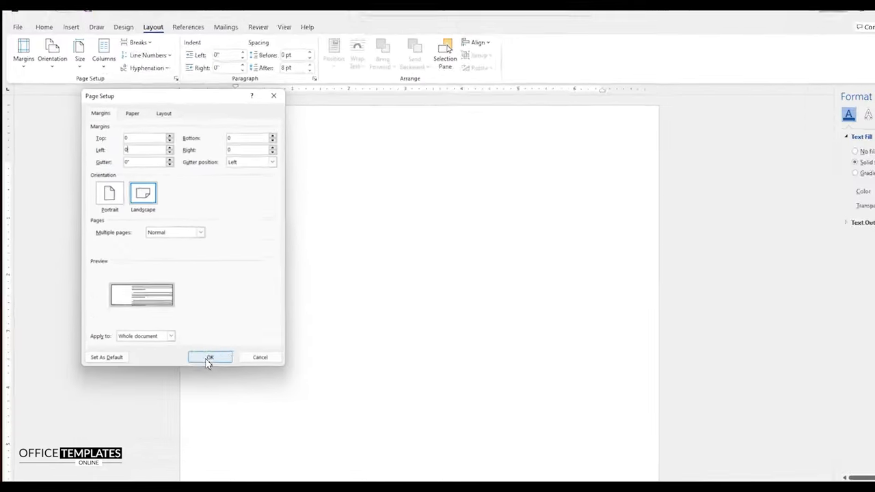
pyautogui.click(210, 357)
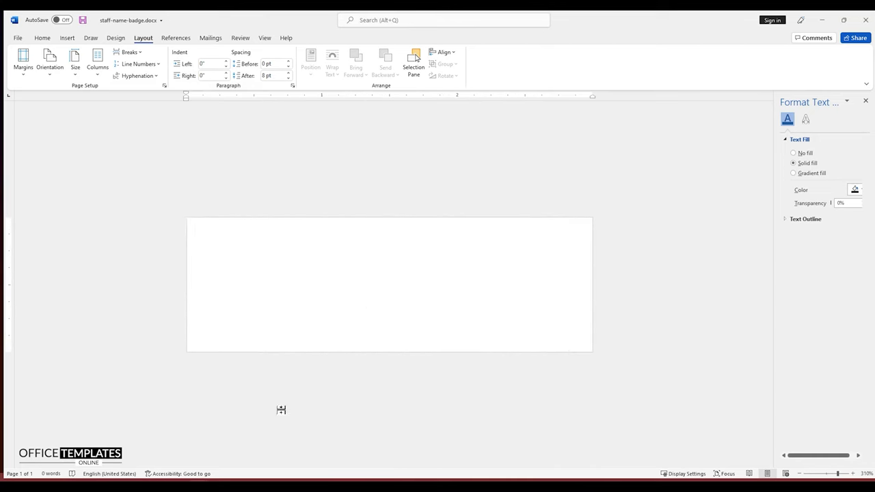
# - Draw a rectangle across the badge, set its height to 0.4 inch, and align it right
pyautogui.click(67, 38)
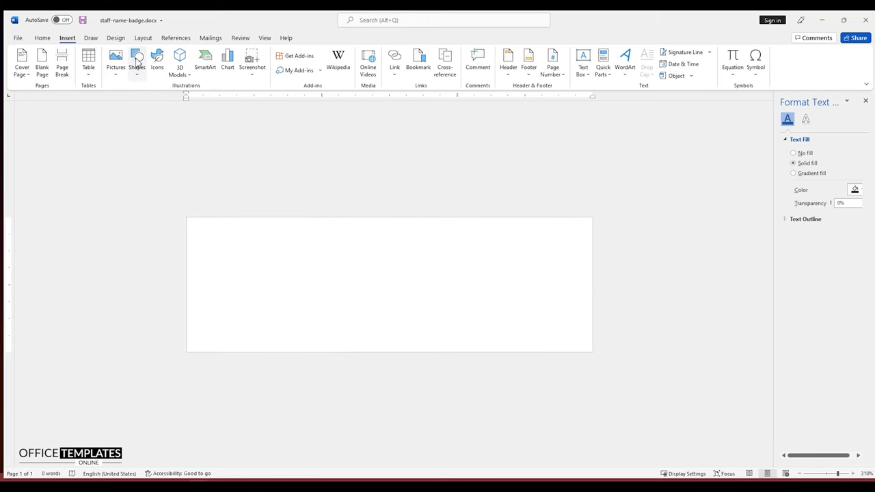
pyautogui.click(136, 62)
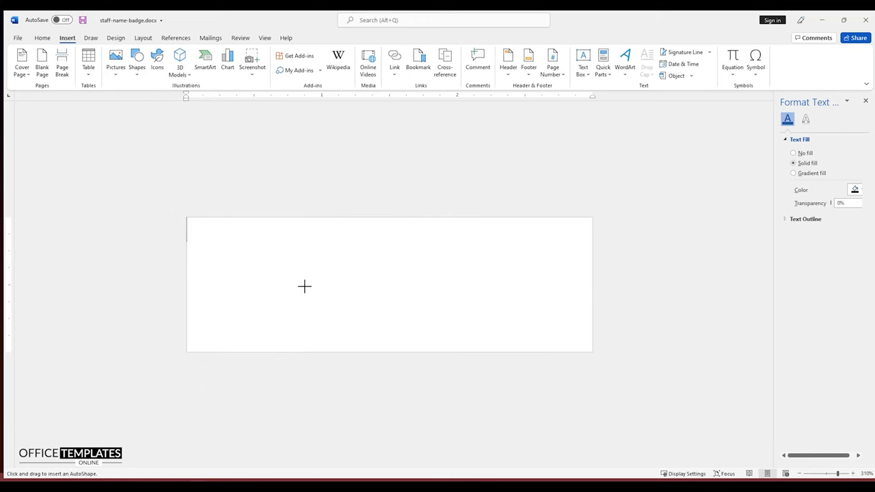
pyautogui.moveTo(289, 253); pyautogui.dragTo(470, 299)
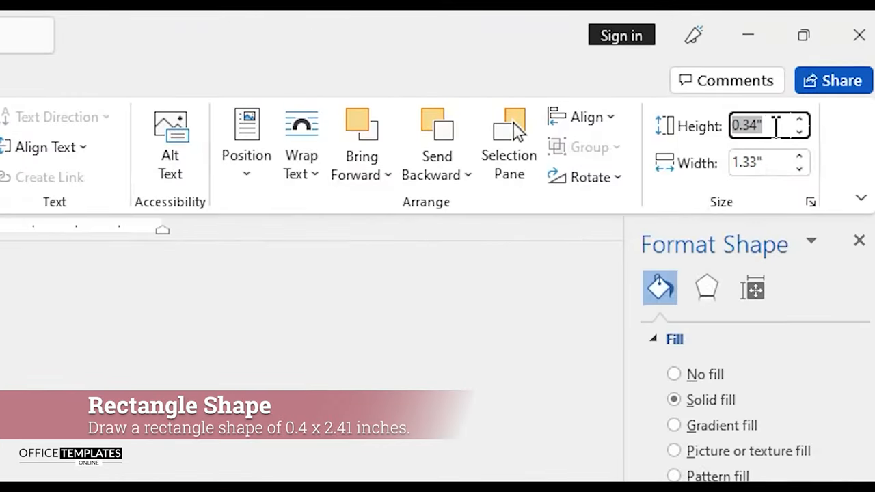
pyautogui.write('0.4')
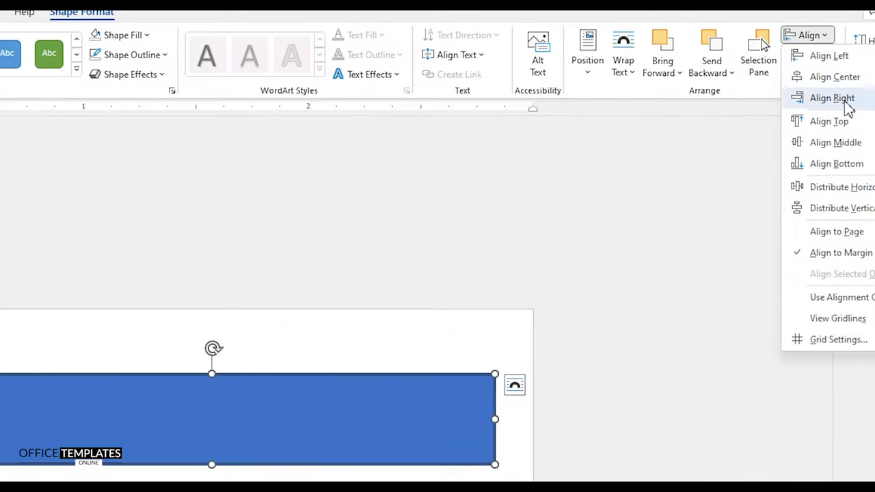
pyautogui.click(832, 98)
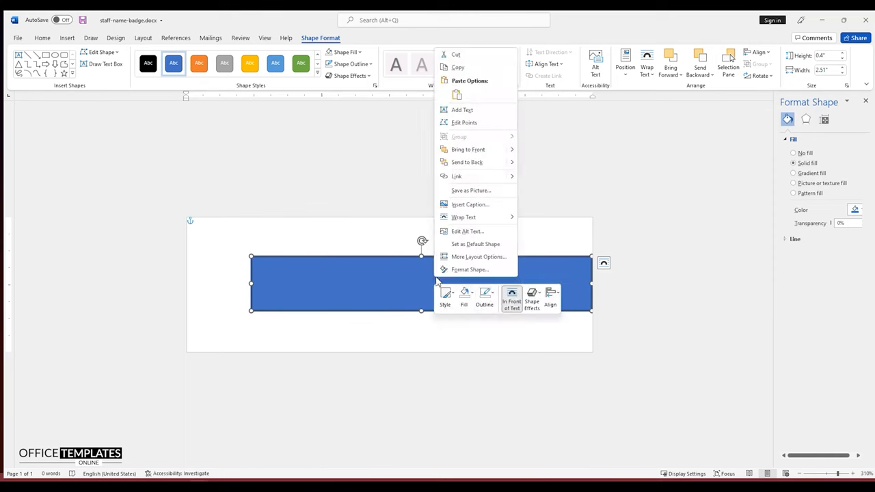
# - Set the rectangle to No Outline and a gradient fill ending in dark maroon
pyautogui.click(484, 295)
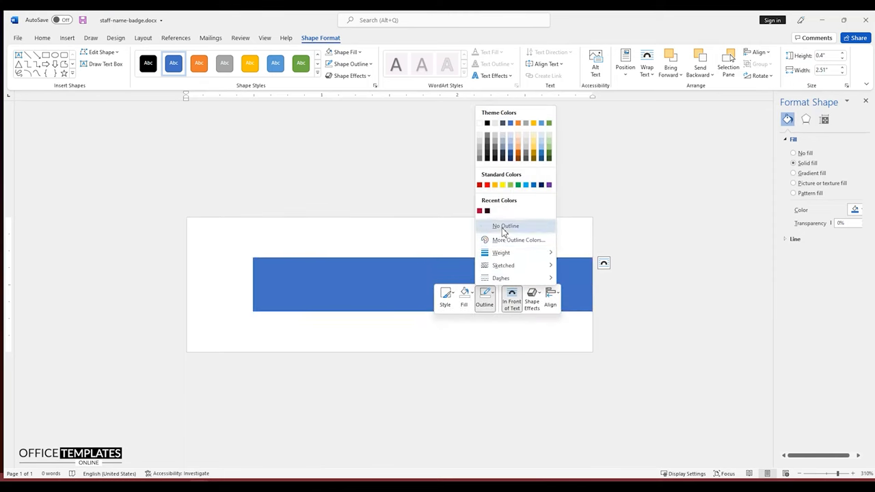
pyautogui.rightClick(355, 284)
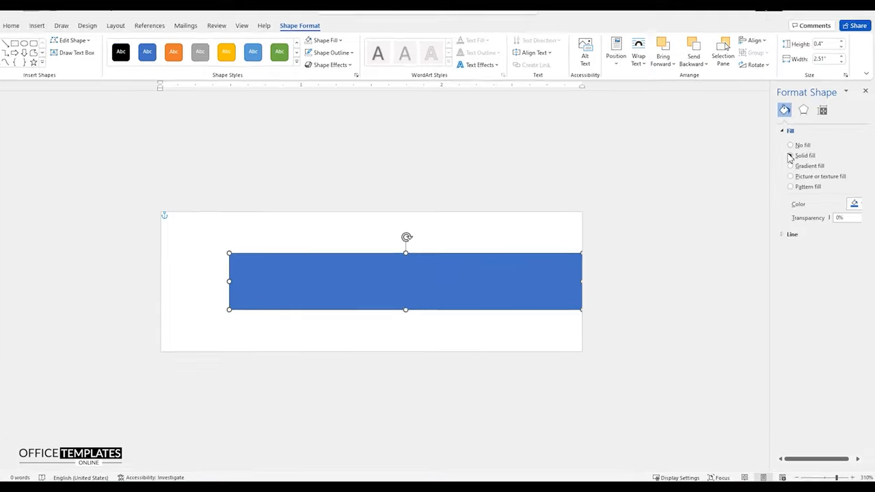
pyautogui.click(789, 166)
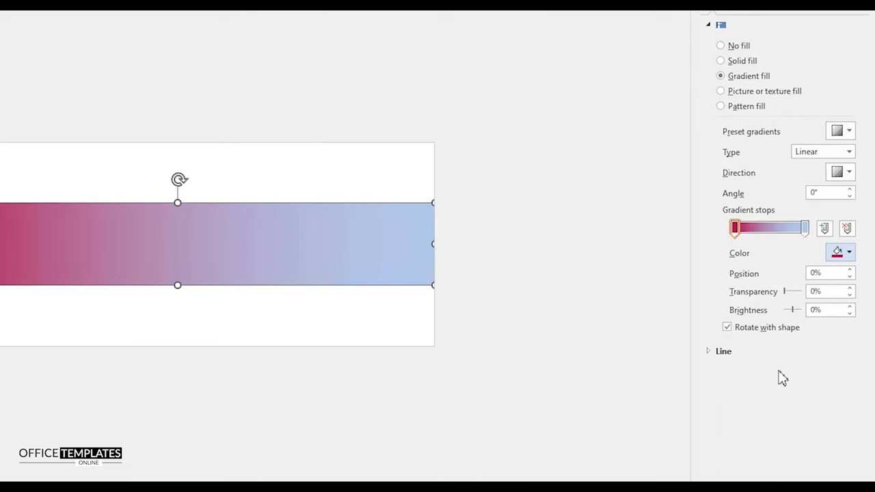
pyautogui.click(849, 252)
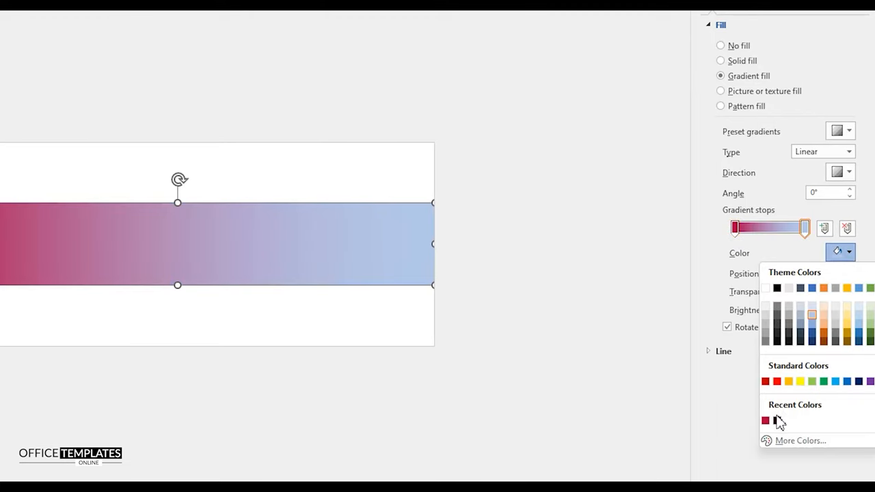
pyautogui.click(765, 419)
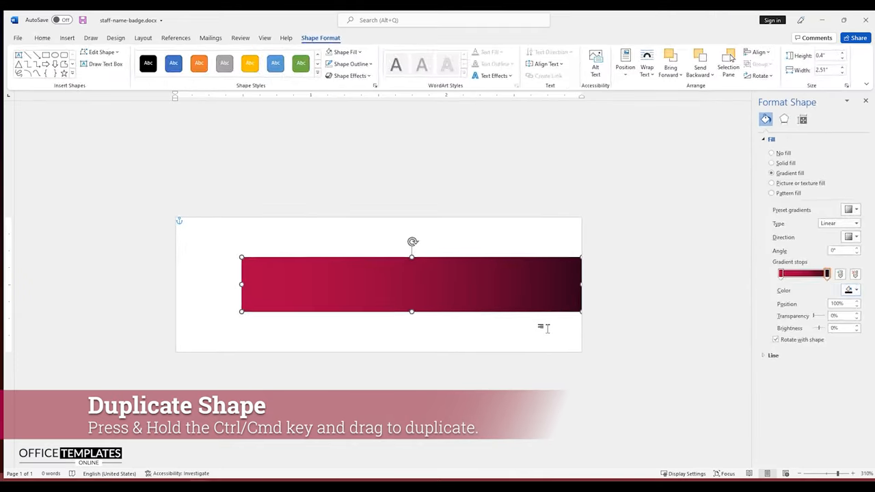
# - Duplicate the gradient rectangle, shorten the copy to about half width, and tilt it diagonally
pyautogui.click(771, 163)
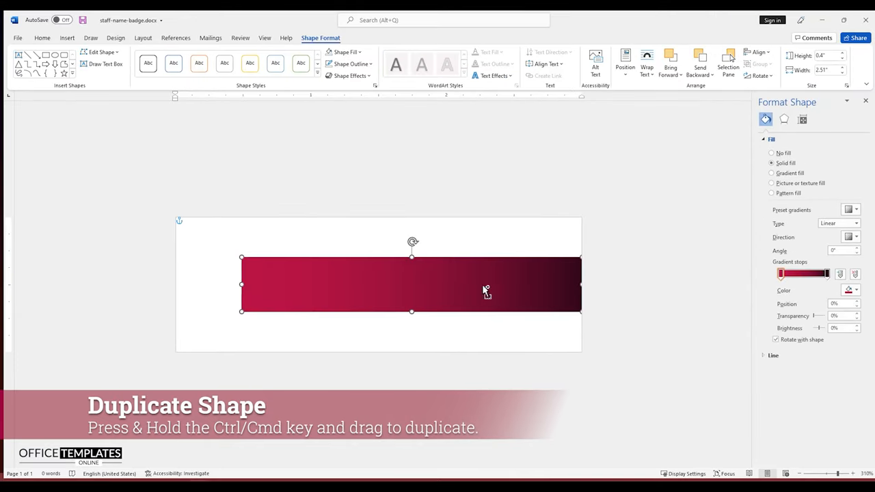
pyautogui.moveTo(411, 284); pyautogui.dragTo(364, 254)
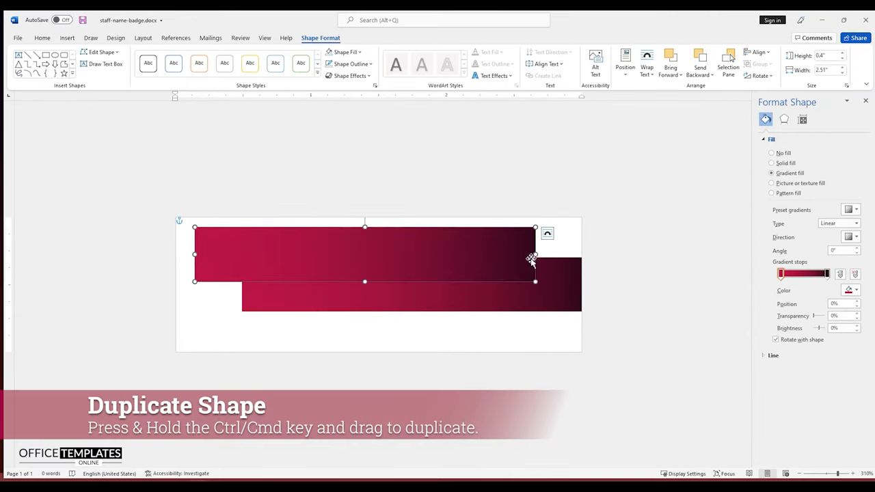
pyautogui.moveTo(533, 254); pyautogui.dragTo(393, 254)
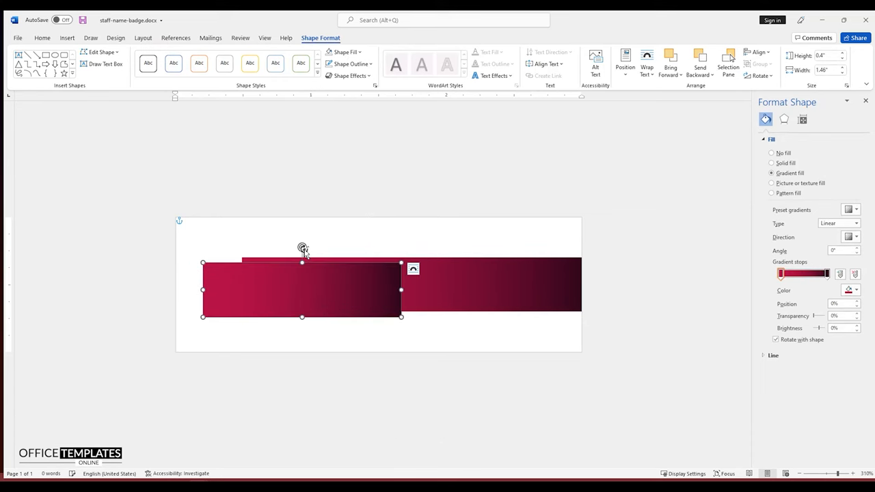
pyautogui.moveTo(303, 247); pyautogui.dragTo(340, 268)
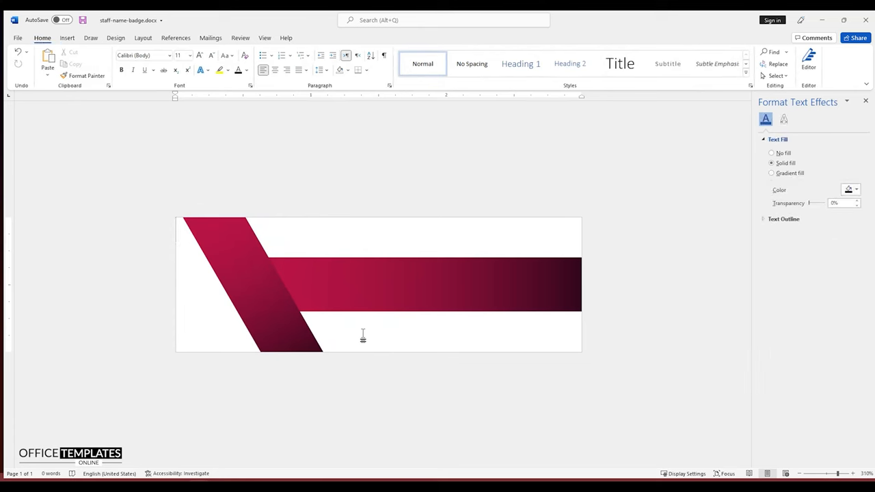
# - Draw an oval over the slanted band, size it 0.78 inch, and remove its outline
pyautogui.click(66, 38)
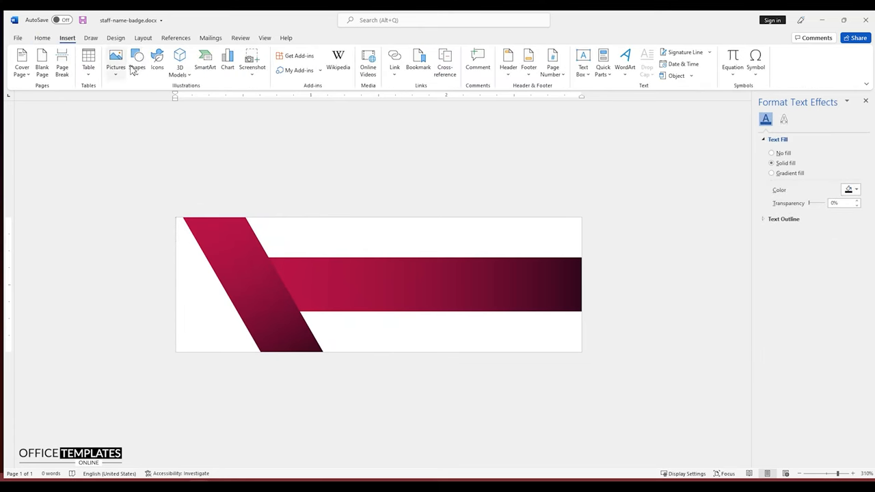
pyautogui.click(137, 62)
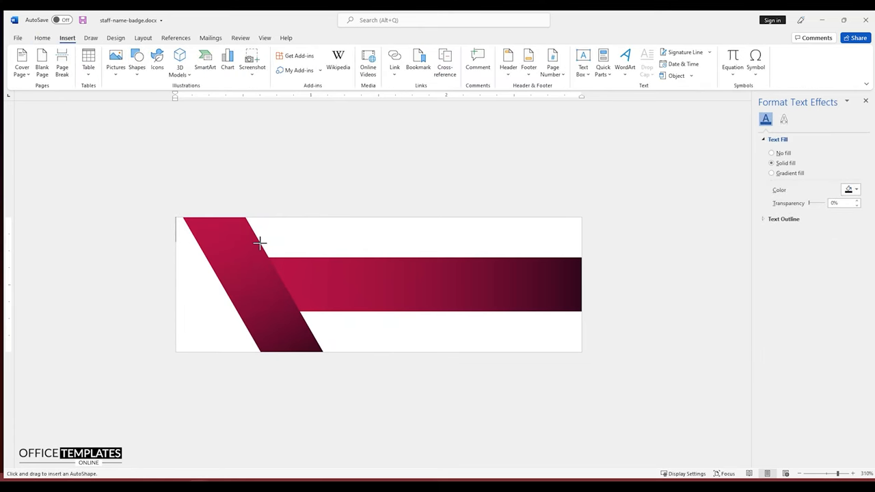
pyautogui.moveTo(285, 235); pyautogui.dragTo(375, 328)
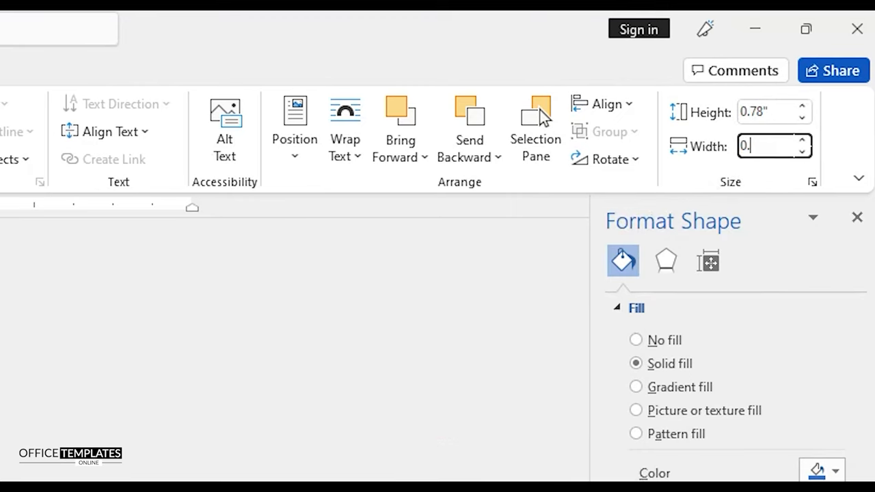
pyautogui.write('0.78"')
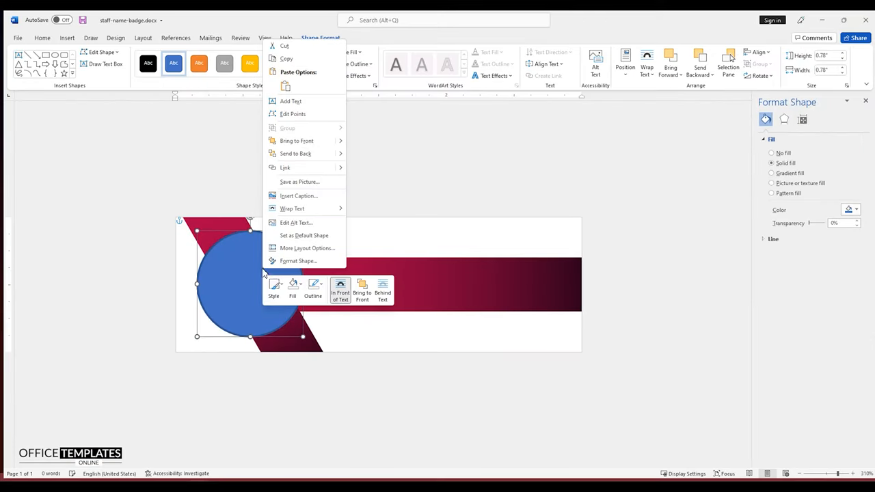
pyautogui.click(312, 287)
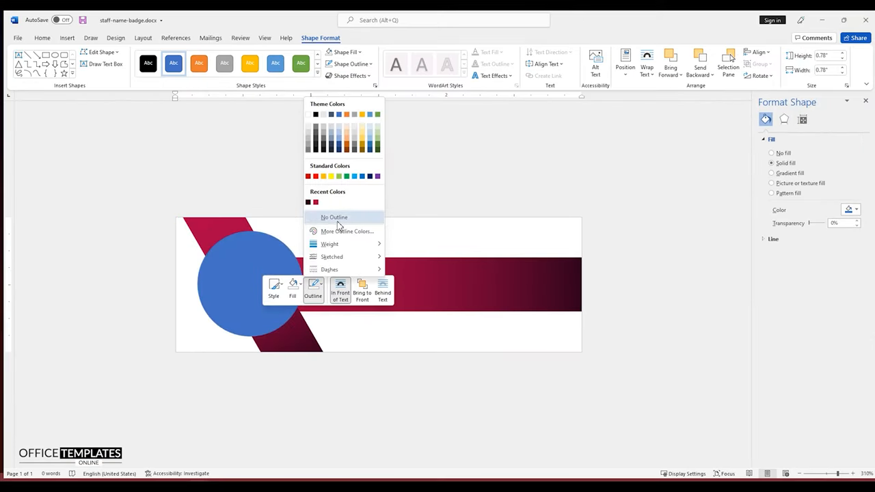
pyautogui.click(334, 217)
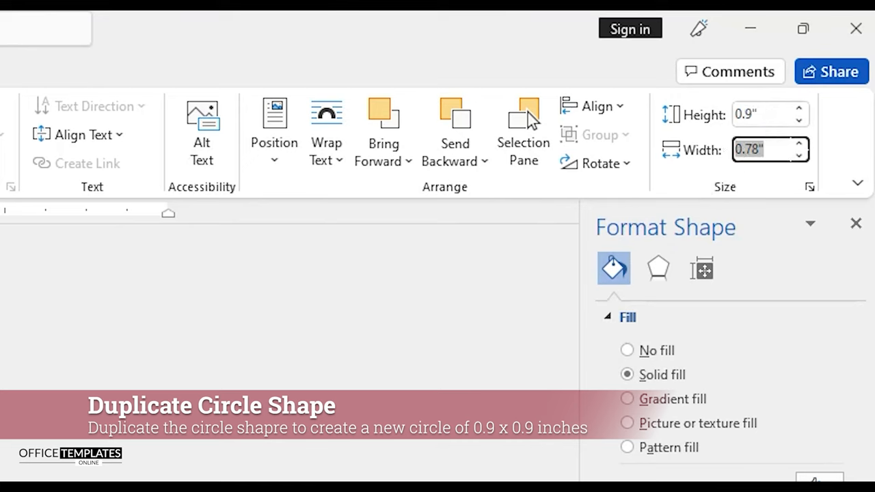
# - Make the duplicate circle 0.9 inch with a white outline and no fill, selecting both shapes
pyautogui.write('0.9"')
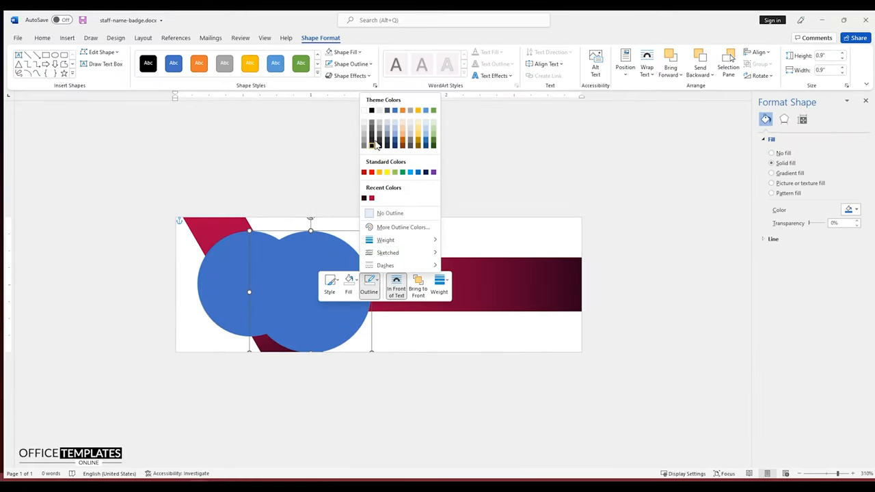
pyautogui.click(370, 142)
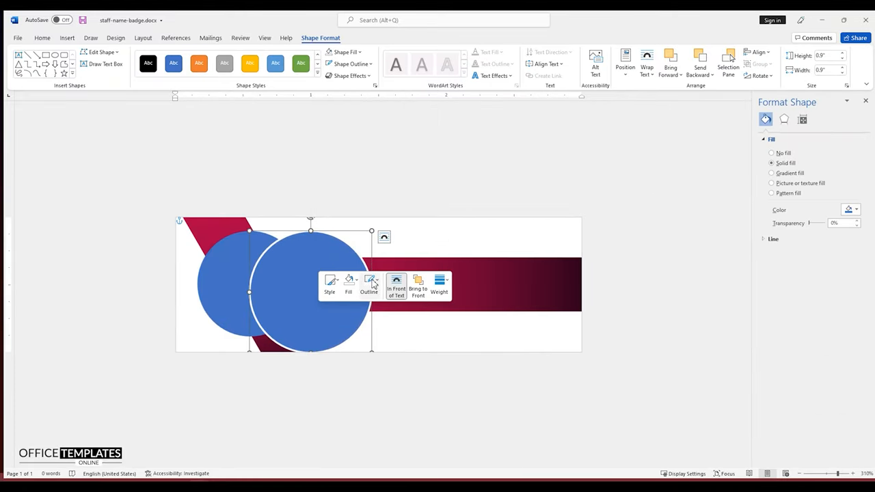
pyautogui.click(349, 282)
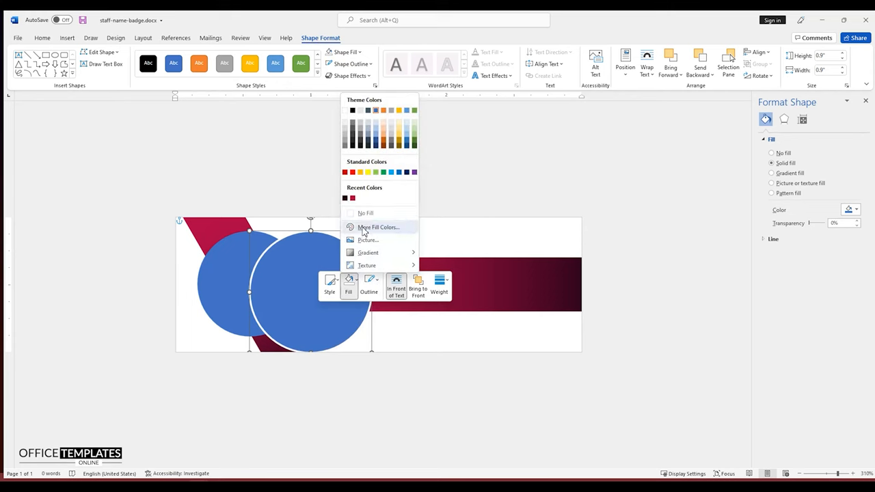
pyautogui.click(365, 213)
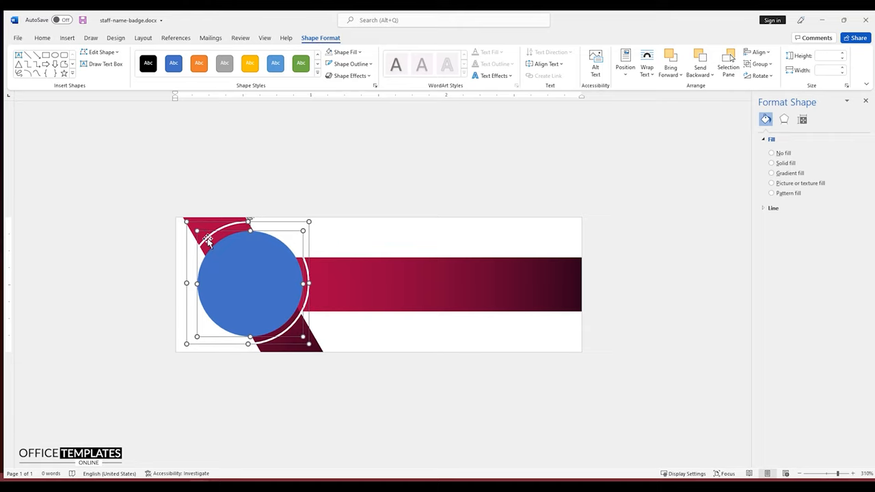
pyautogui.click(757, 54)
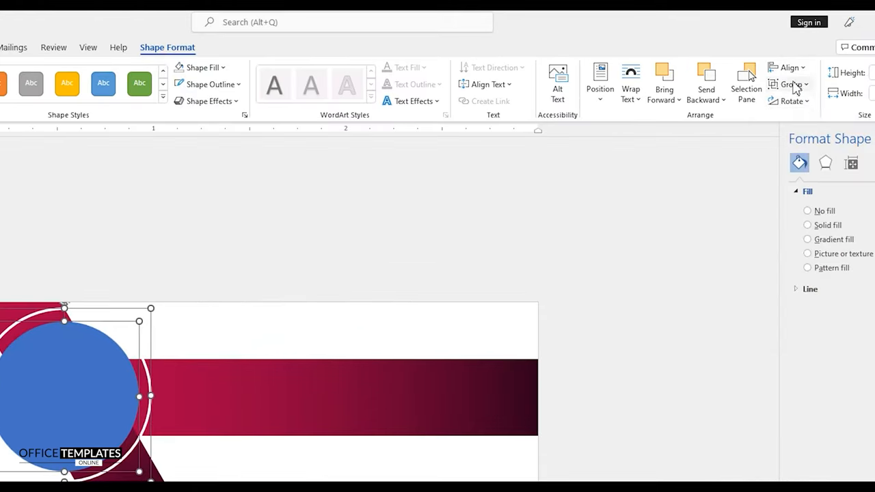
# - Align the white ring and blue circle along their middles
pyautogui.click(789, 68)
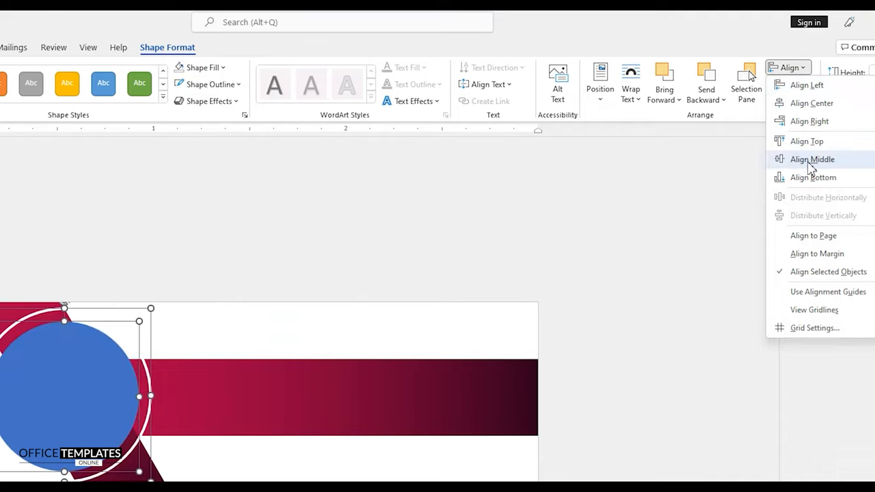
pyautogui.click(811, 158)
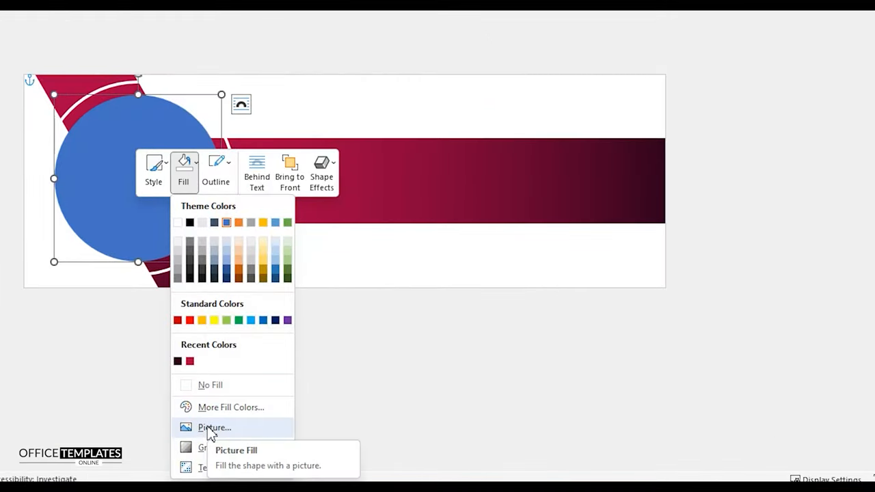
# - Fill the circle with the businesswoman photo inserted from a file
pyautogui.click(214, 427)
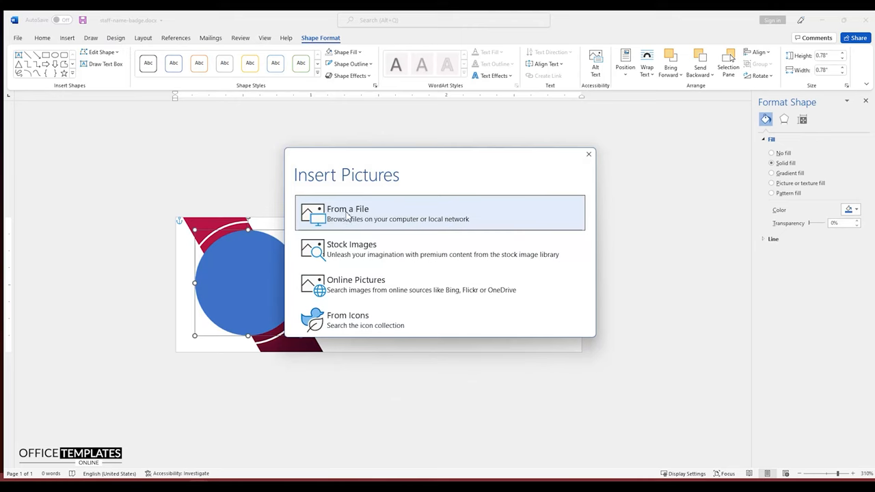
pyautogui.click(347, 213)
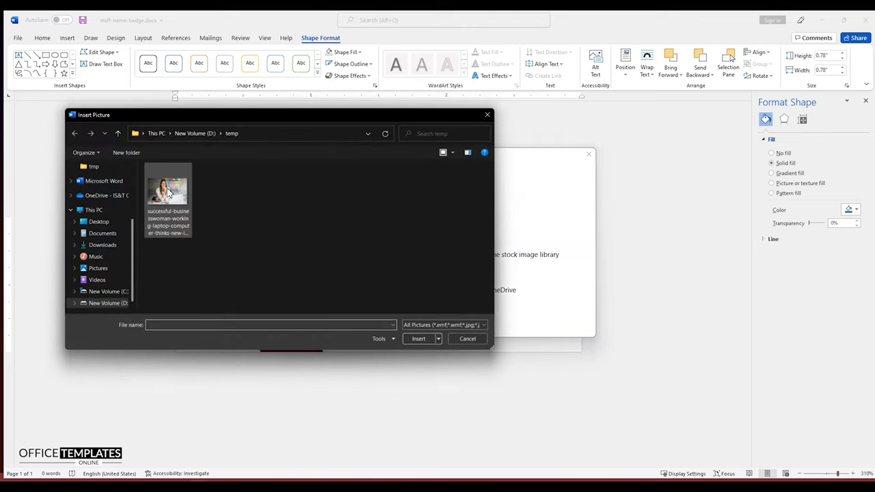
pyautogui.click(417, 338)
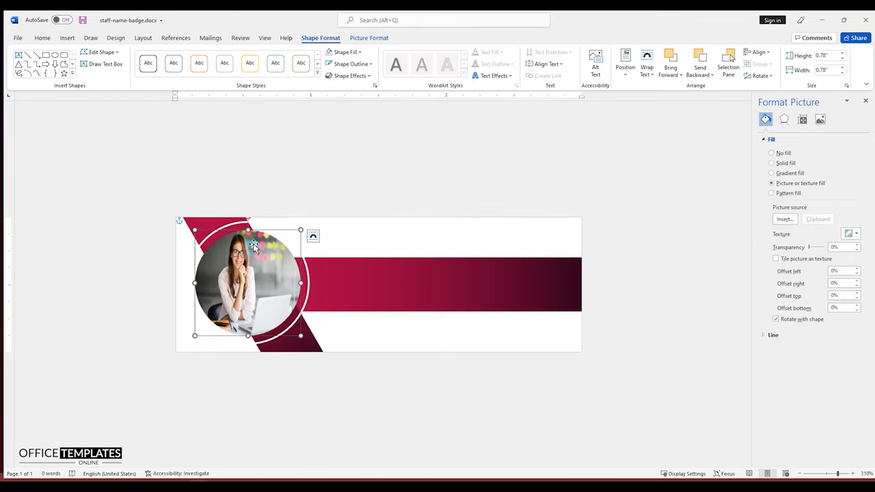
pyautogui.click(369, 38)
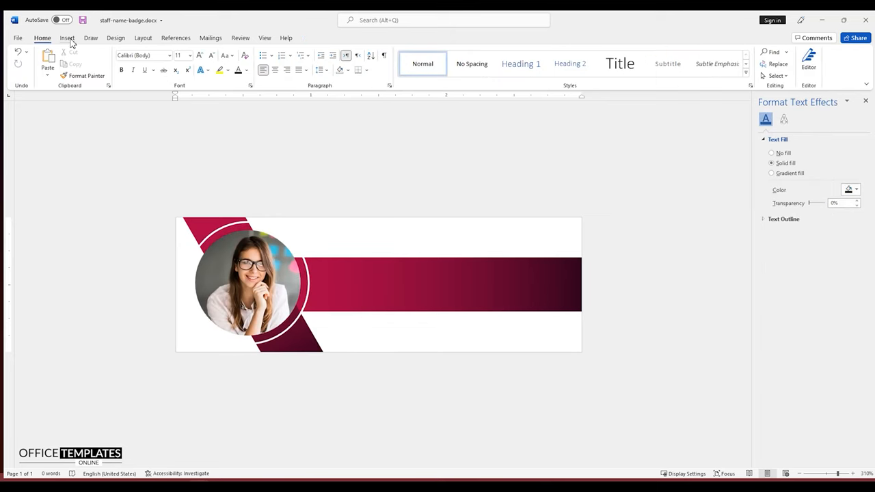
# - Draw a small crimson dot and drag copies to the badge's top and bottom areas
pyautogui.click(137, 61)
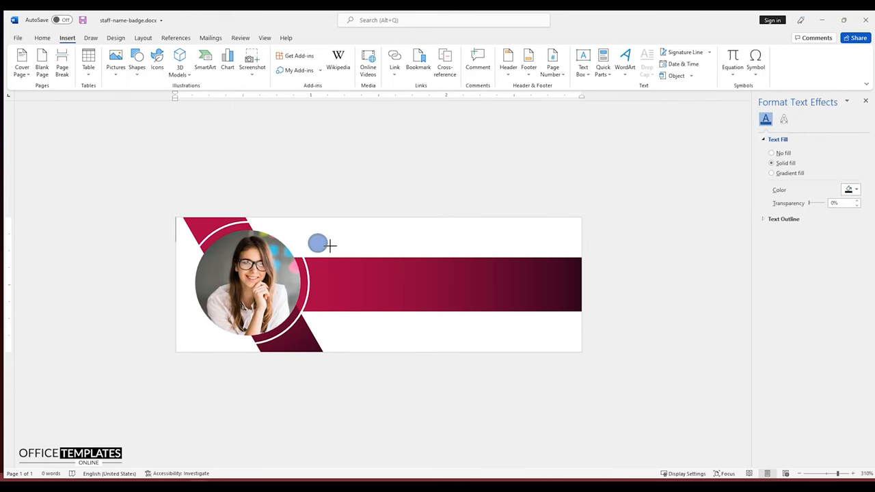
pyautogui.rightClick(318, 244)
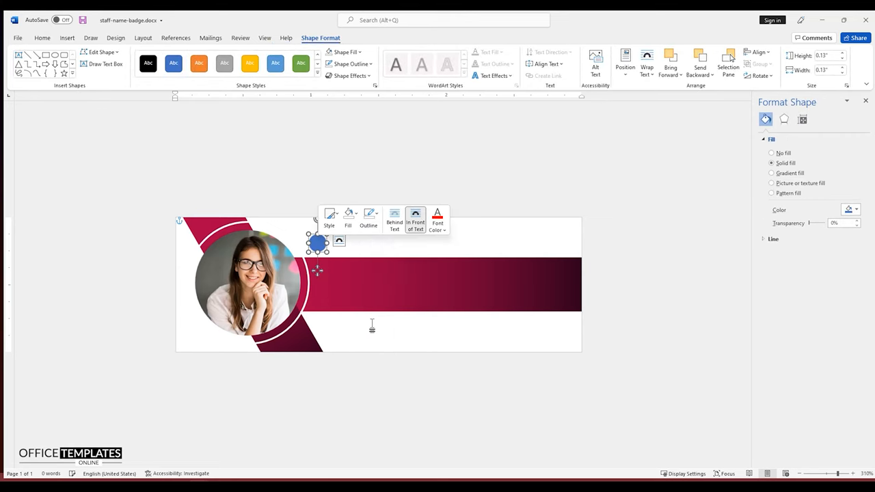
pyautogui.click(349, 215)
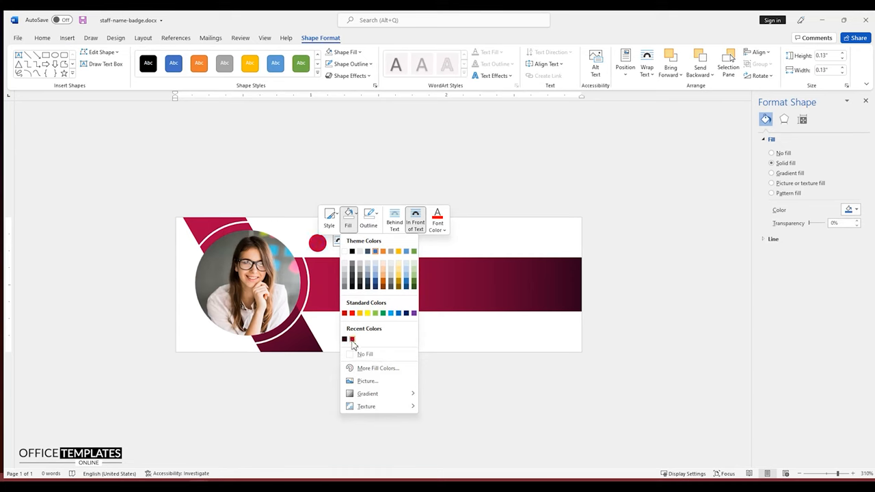
pyautogui.click(352, 339)
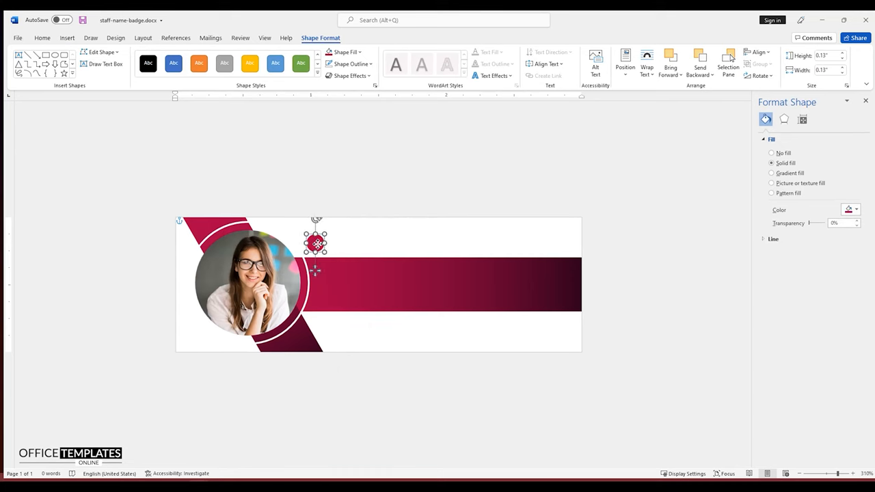
pyautogui.moveTo(315, 242); pyautogui.dragTo(389, 226)
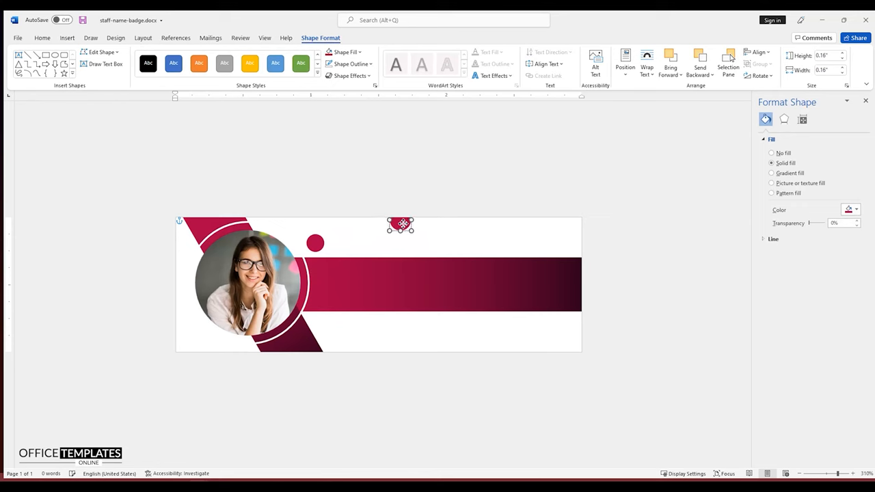
pyautogui.moveTo(400, 225); pyautogui.dragTo(412, 226)
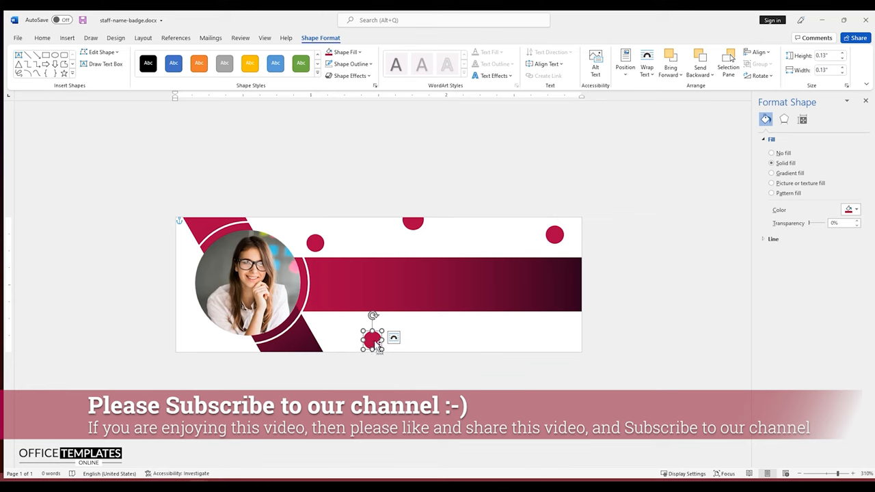
pyautogui.moveTo(371, 340); pyautogui.dragTo(365, 232)
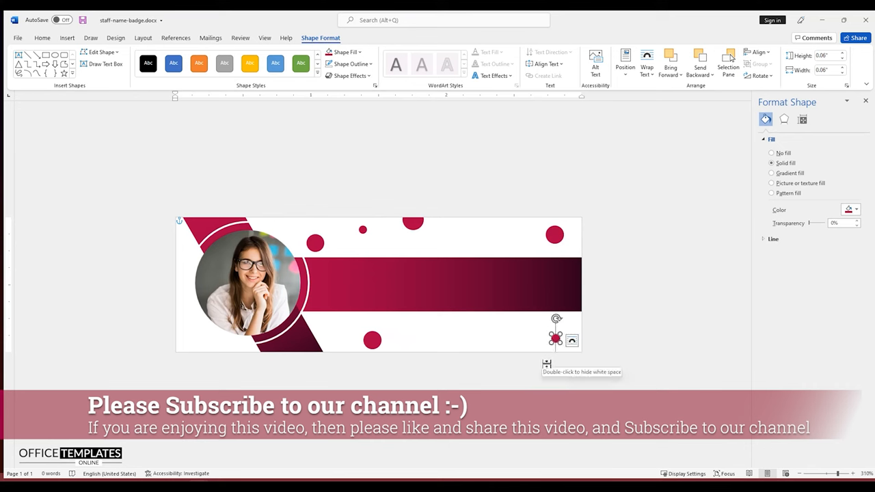
pyautogui.moveTo(260, 204)
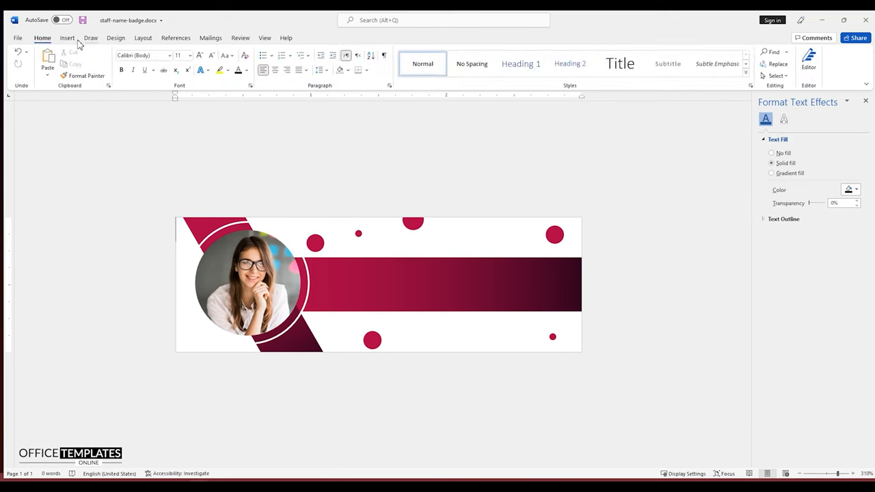
pyautogui.click(67, 38)
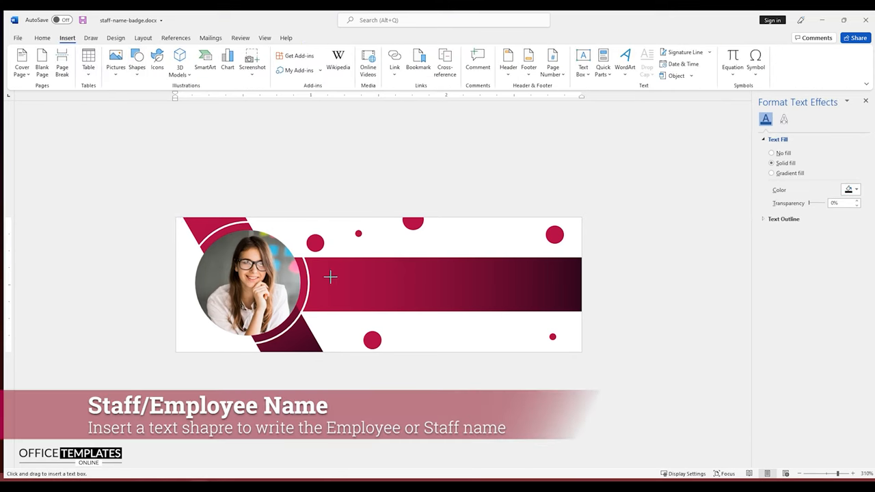
pyautogui.moveTo(327, 261); pyautogui.dragTo(555, 305)
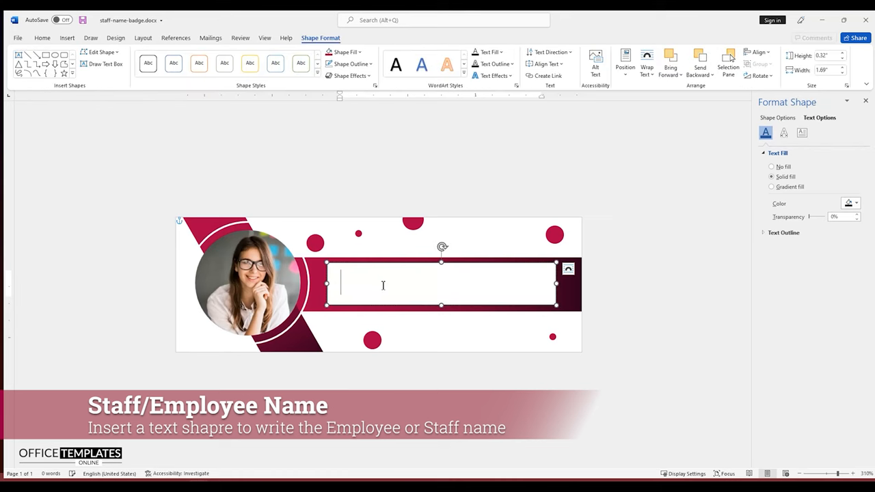
pyautogui.write('Ms. A')
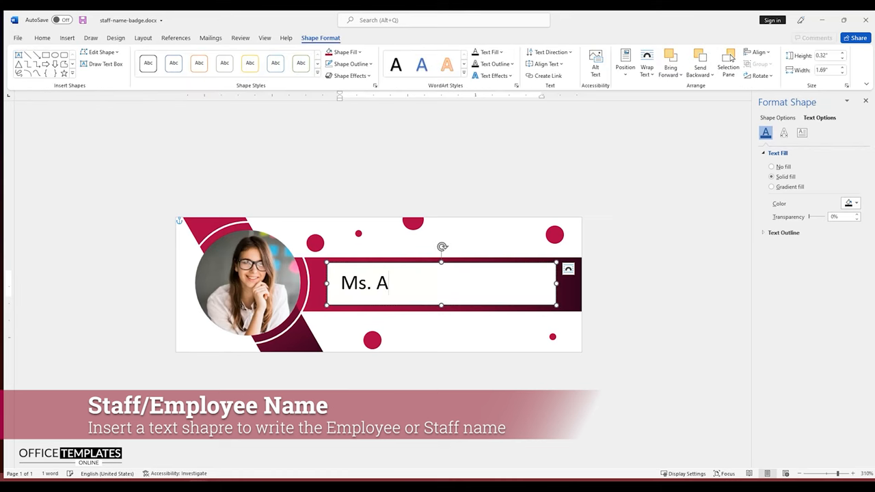
pyautogui.write('nna Tucker')
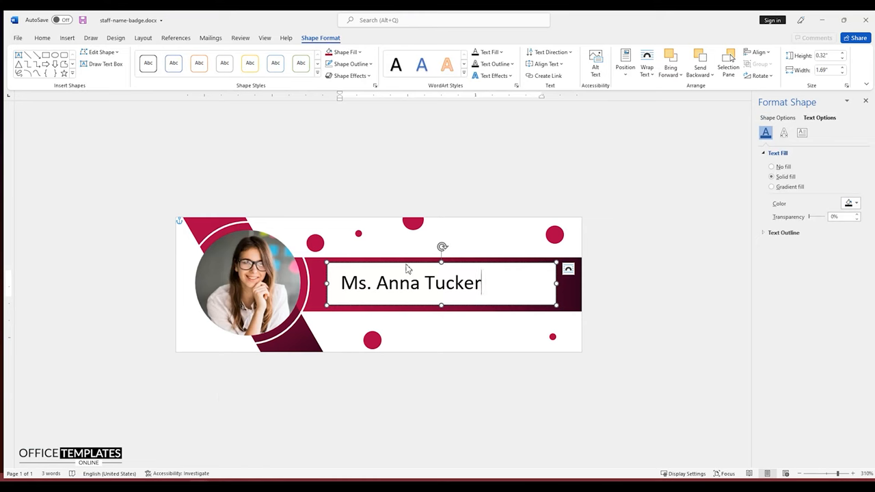
pyautogui.click(435, 283)
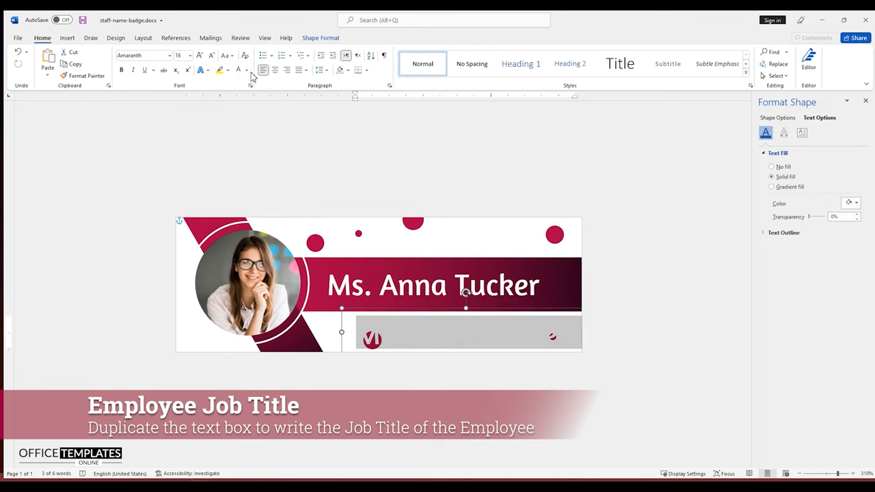
# - Add a 'Job Title Here' line and move it below the ribbon, right of the photo
pyautogui.write('Ms. Anna Tucker')
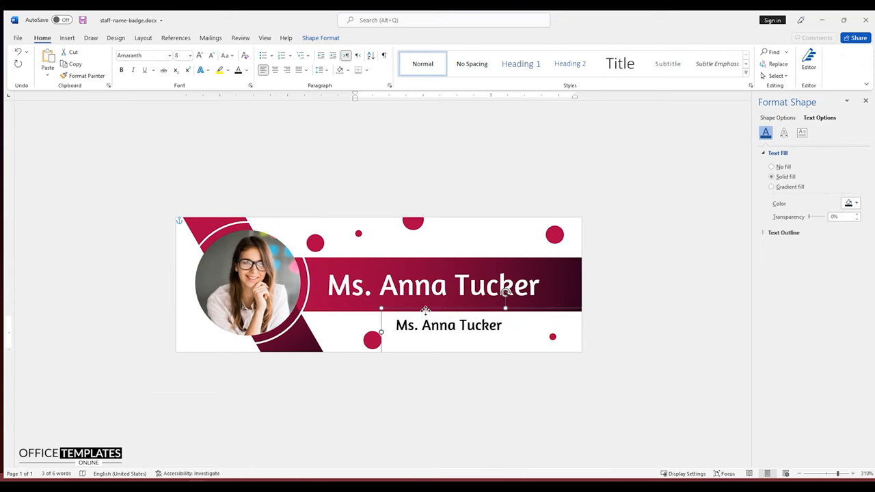
pyautogui.write('Job')
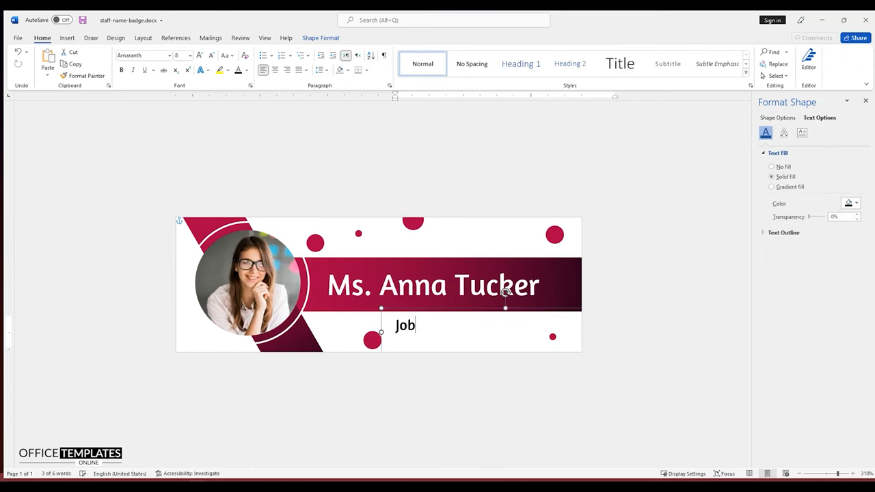
pyautogui.write('Title Here')
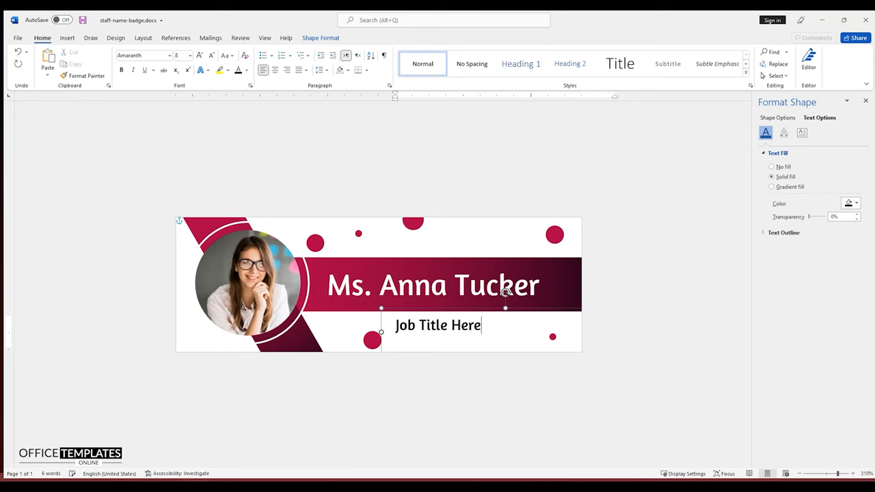
pyautogui.moveTo(390, 337)
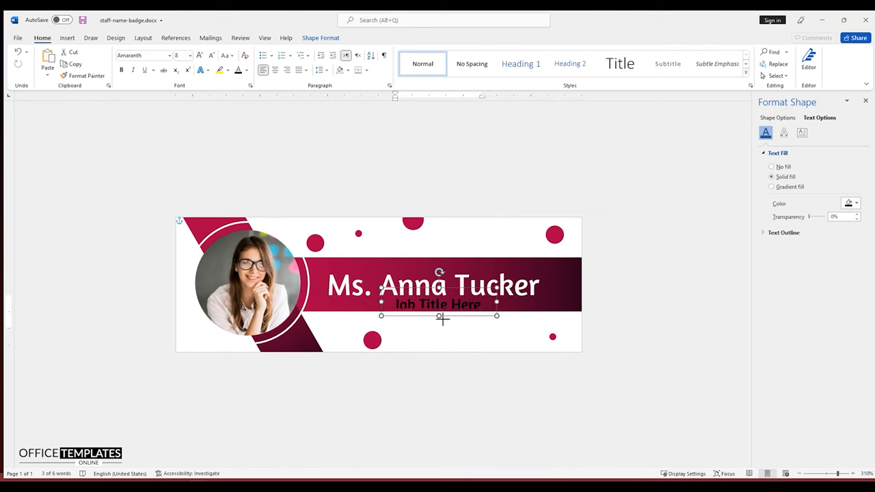
pyautogui.moveTo(437, 305); pyautogui.dragTo(496, 323)
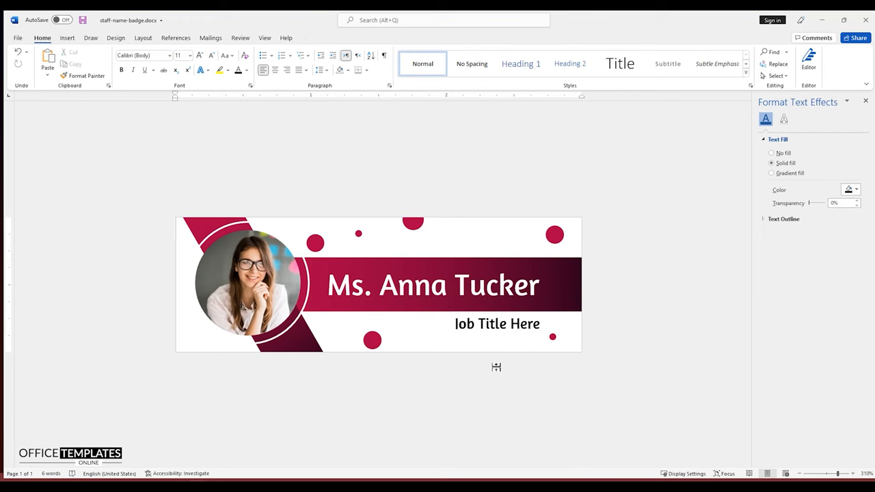
pyautogui.click(137, 62)
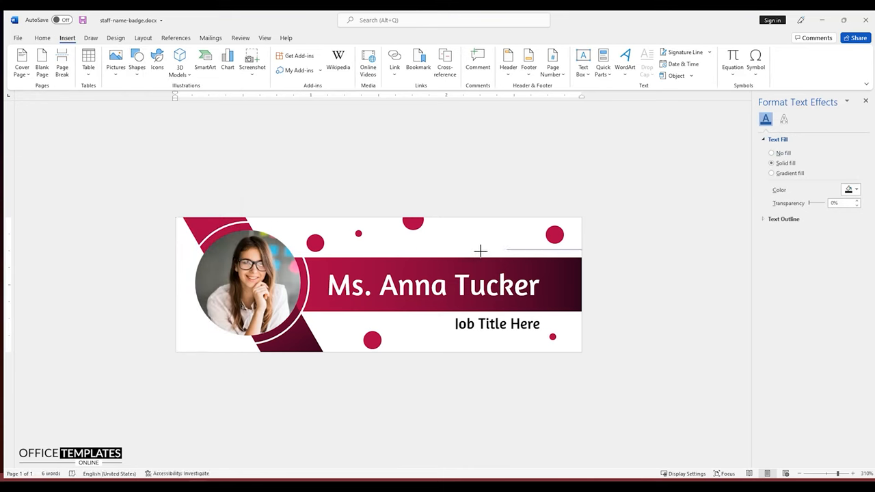
# - Draw thin maroon lines above the ribbon's right end and below it near the photo
pyautogui.click(478, 251)
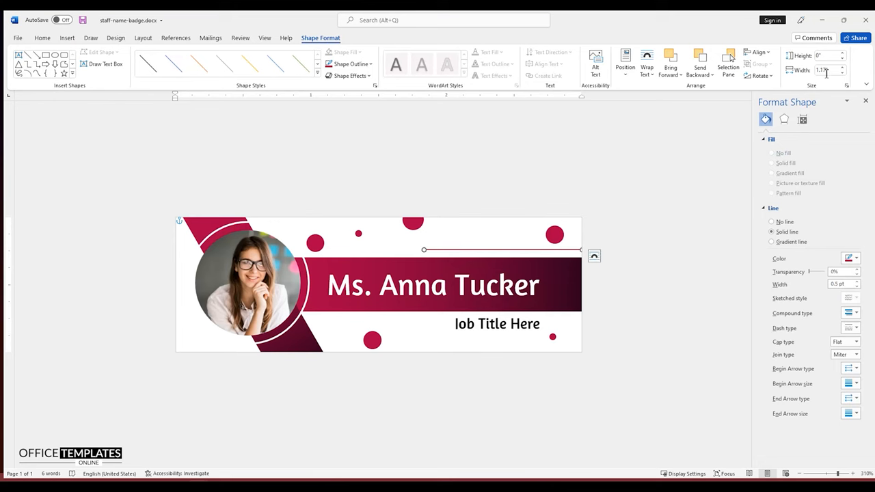
pyautogui.click(756, 52)
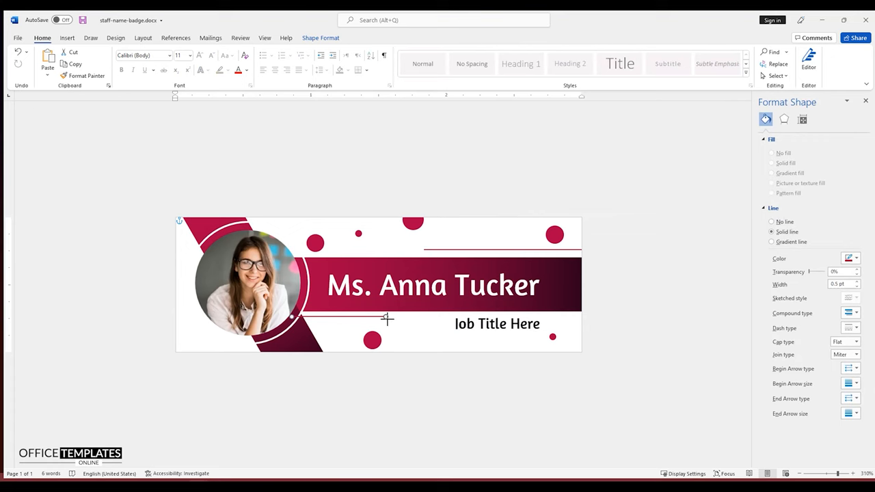
pyautogui.rightClick(388, 317)
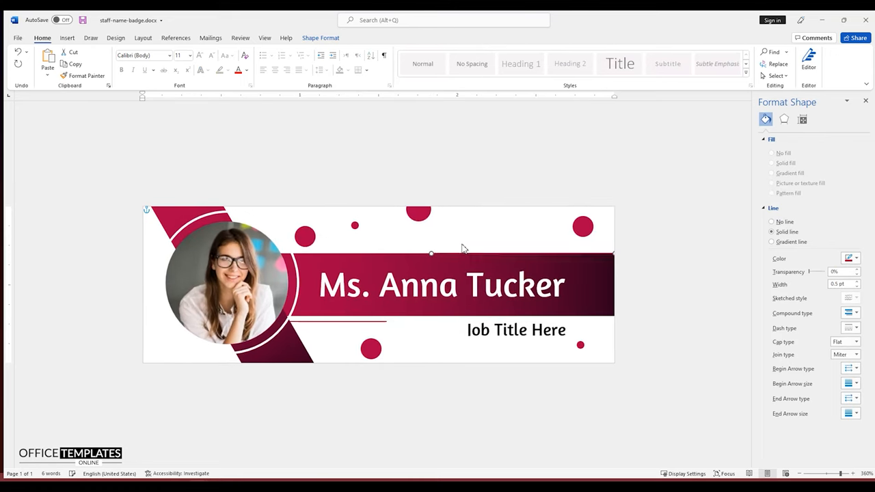
pyautogui.click(519, 248)
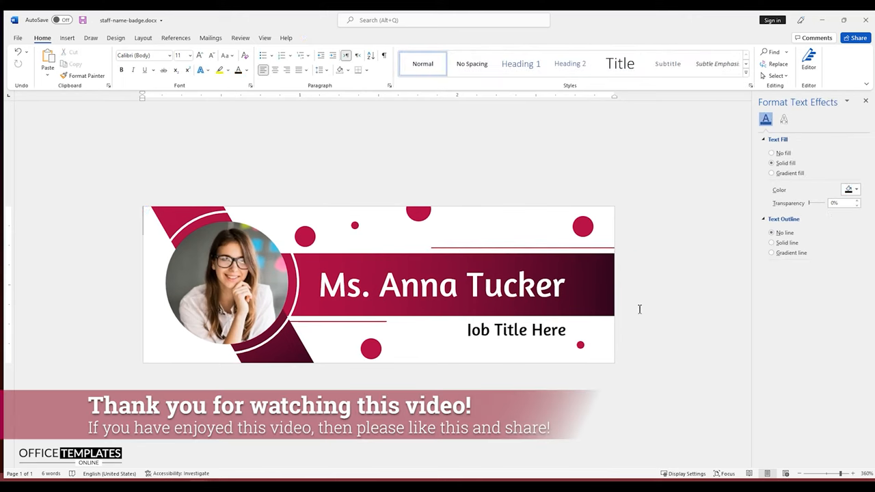
pyautogui.moveTo(437, 314)
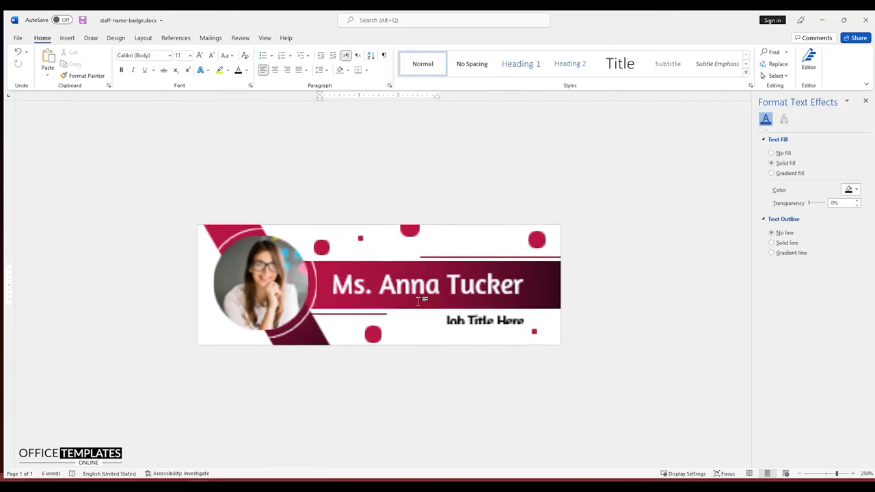
pyautogui.click(854, 473)
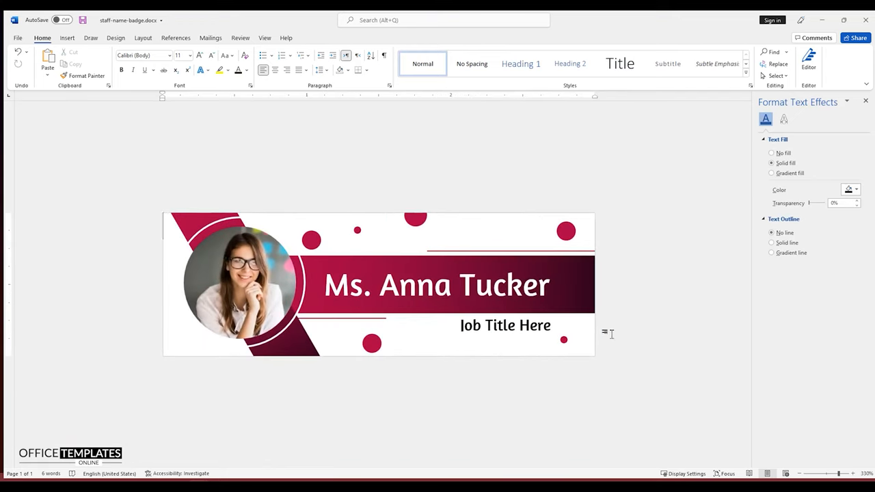